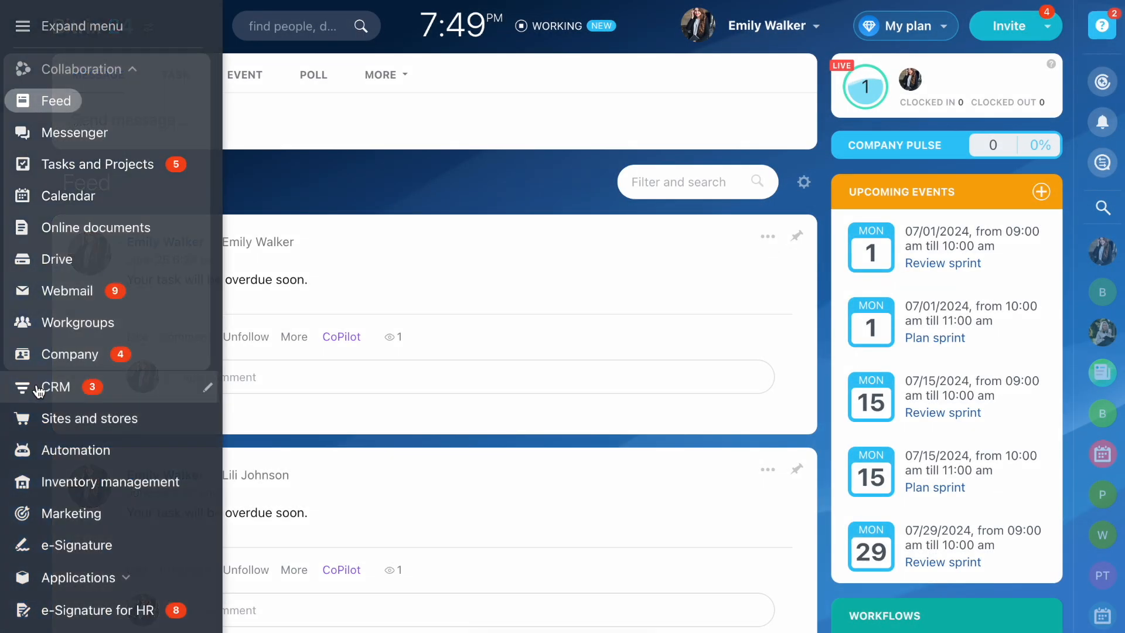
# - Open the CRM section from the left menu to show the Leads board
pyautogui.click(52, 386)
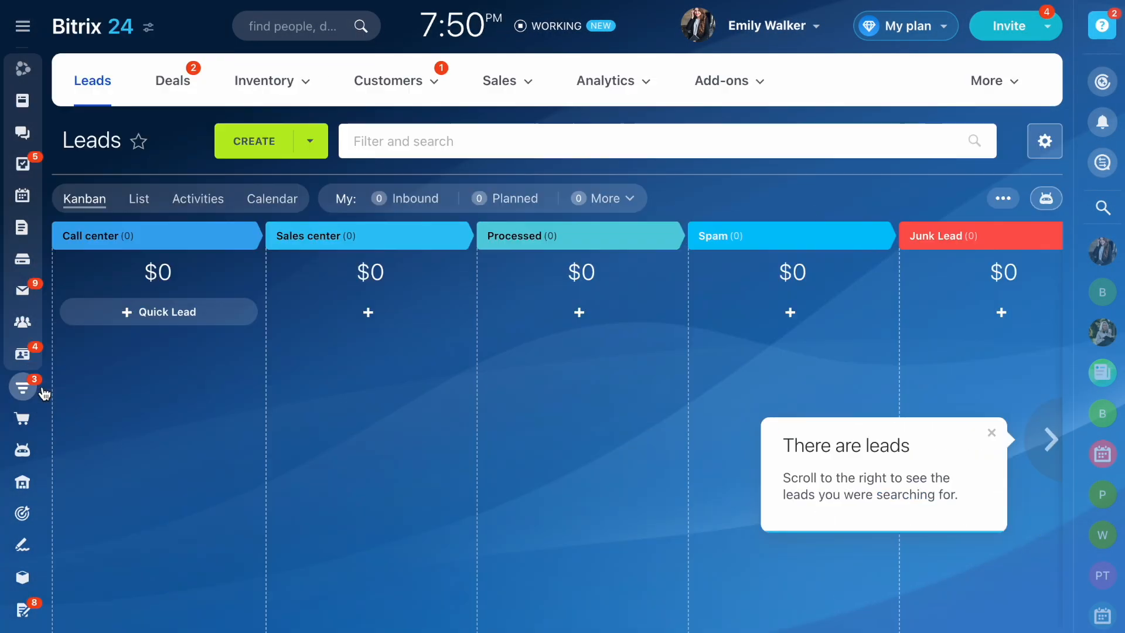
# - Switch the CRM view to the Deals kanban board
pyautogui.click(173, 80)
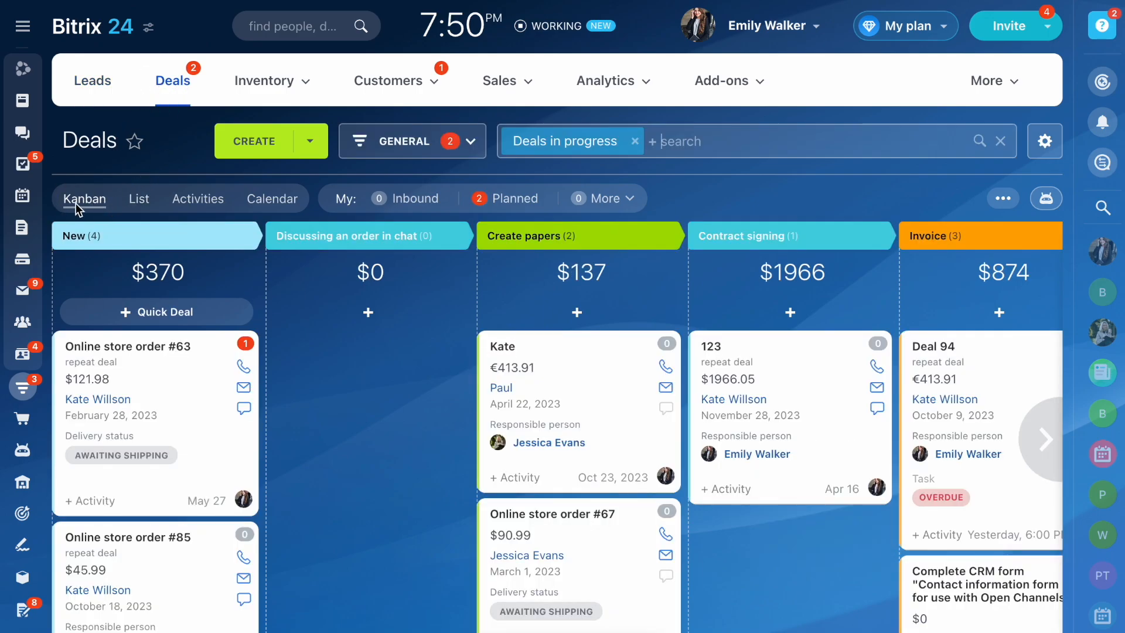
pyautogui.moveTo(123, 242)
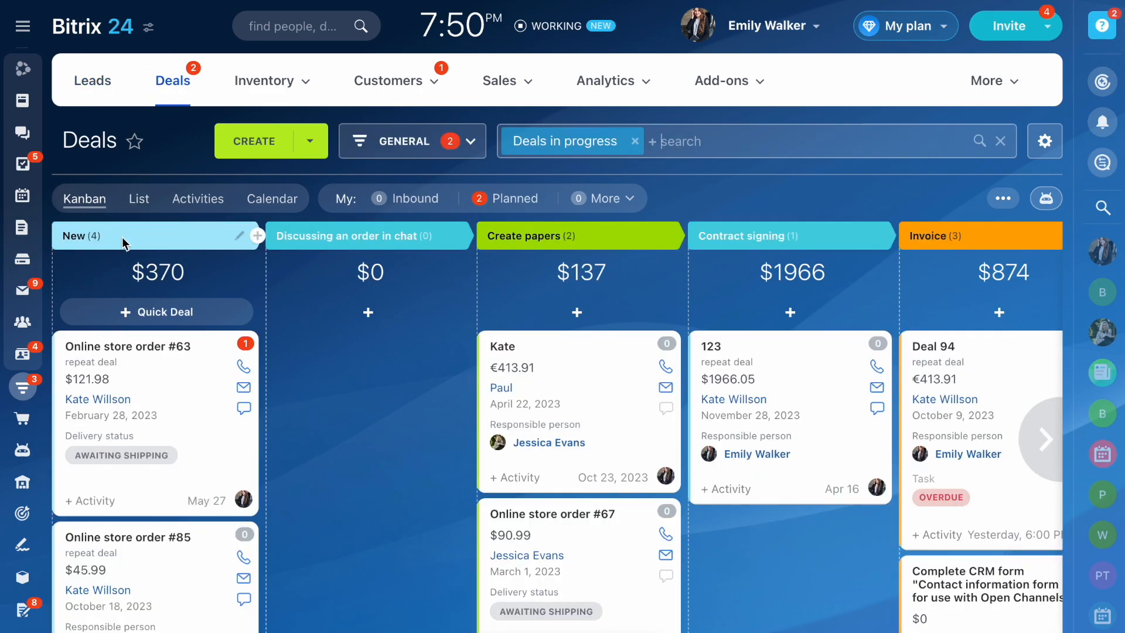
pyautogui.moveTo(431, 259)
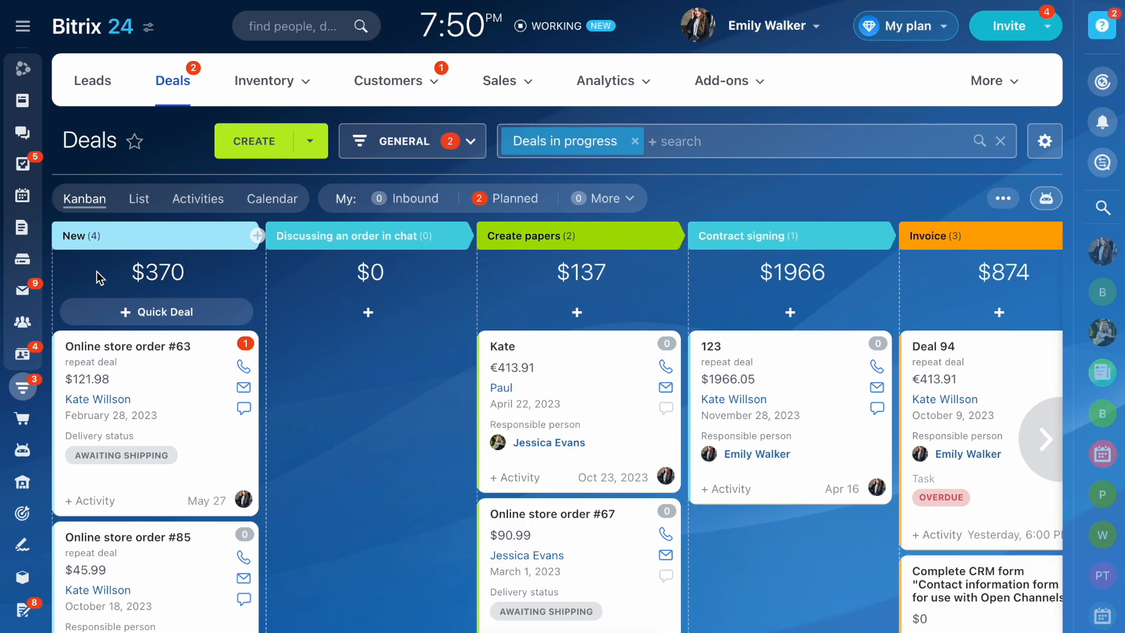
pyautogui.moveTo(504, 249)
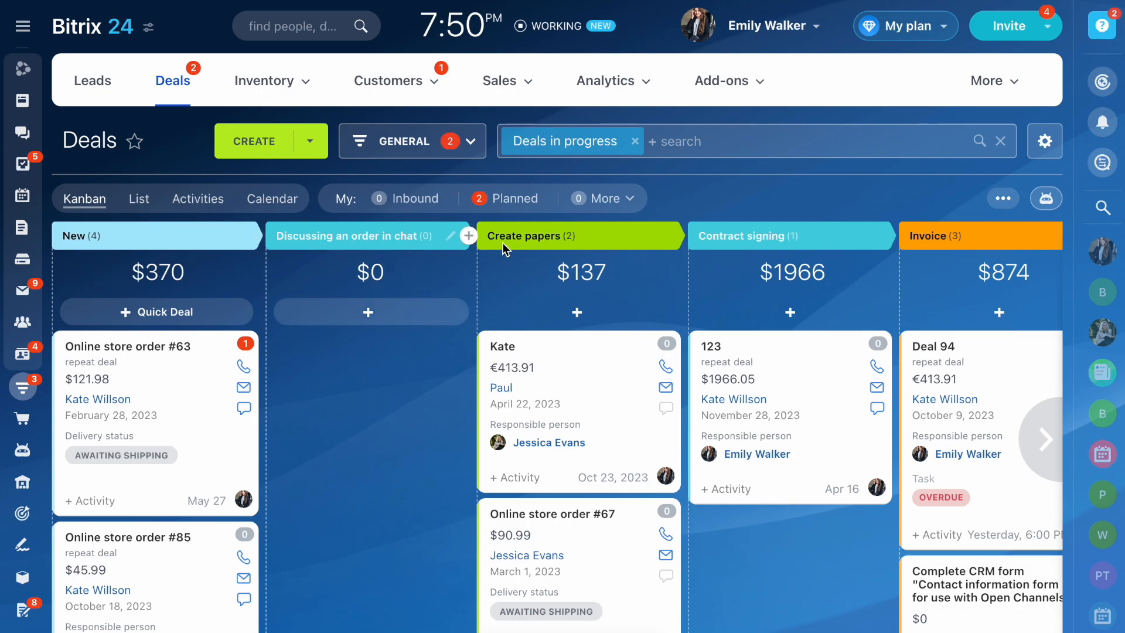
pyautogui.click(1042, 438)
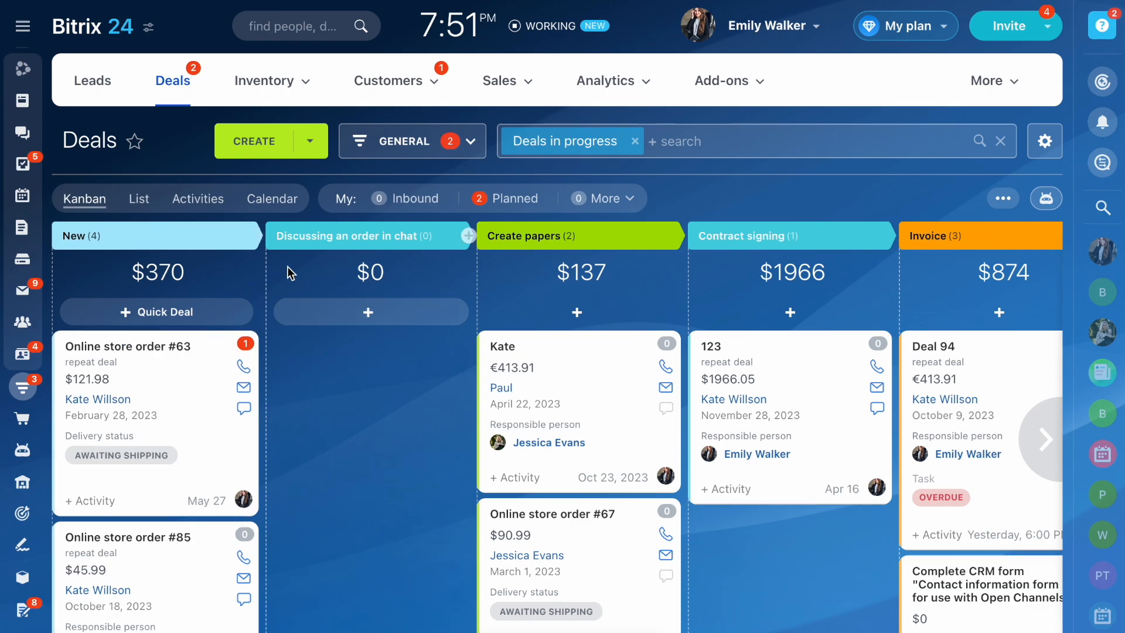
pyautogui.click(257, 236)
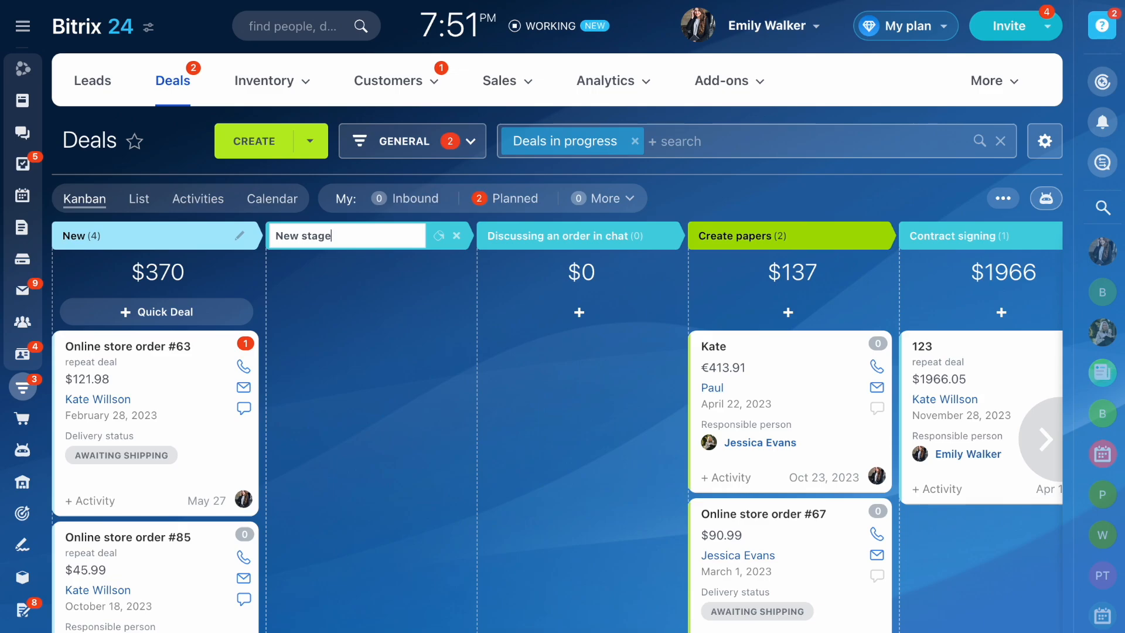
pyautogui.click(438, 236)
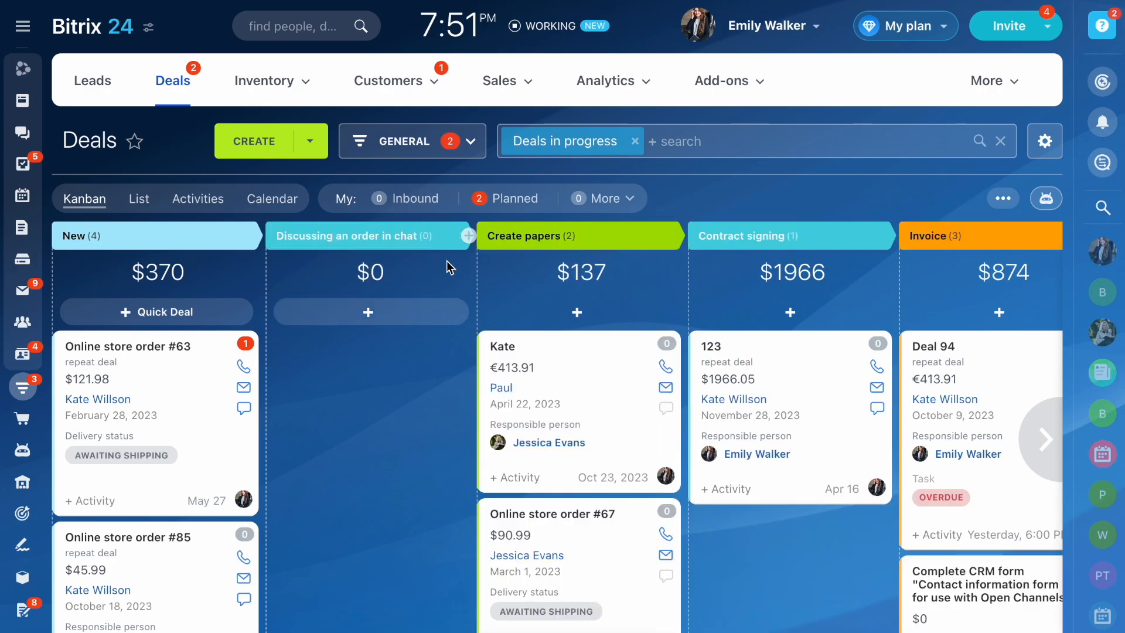
pyautogui.moveTo(1000, 157)
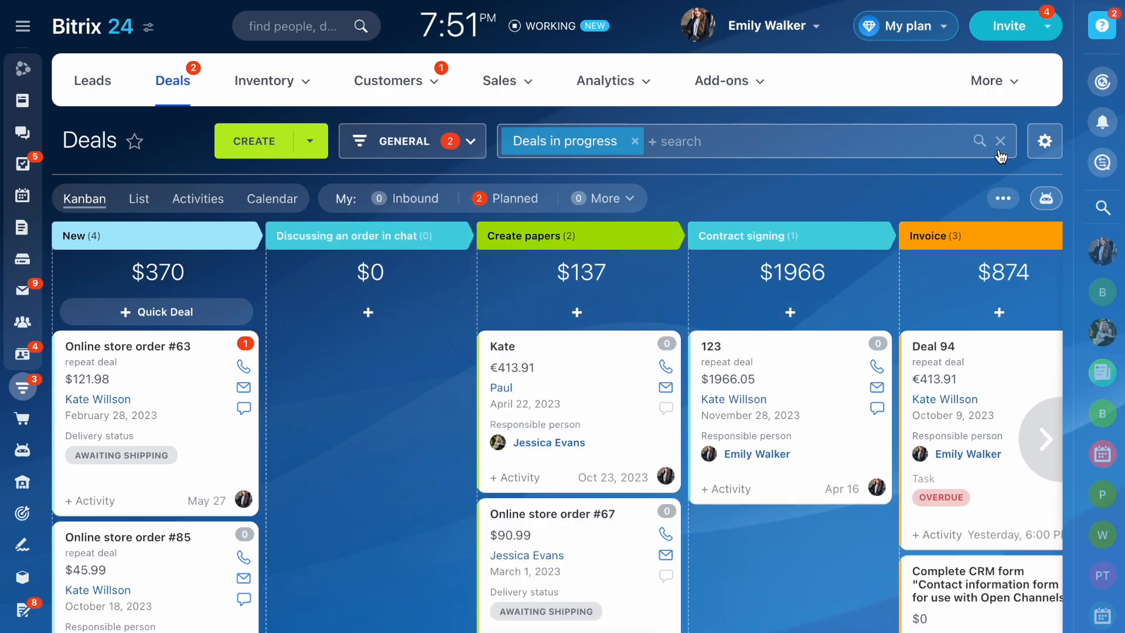
# - Tick End date and Start date in the quick-create form field settings and apply
pyautogui.click(1045, 141)
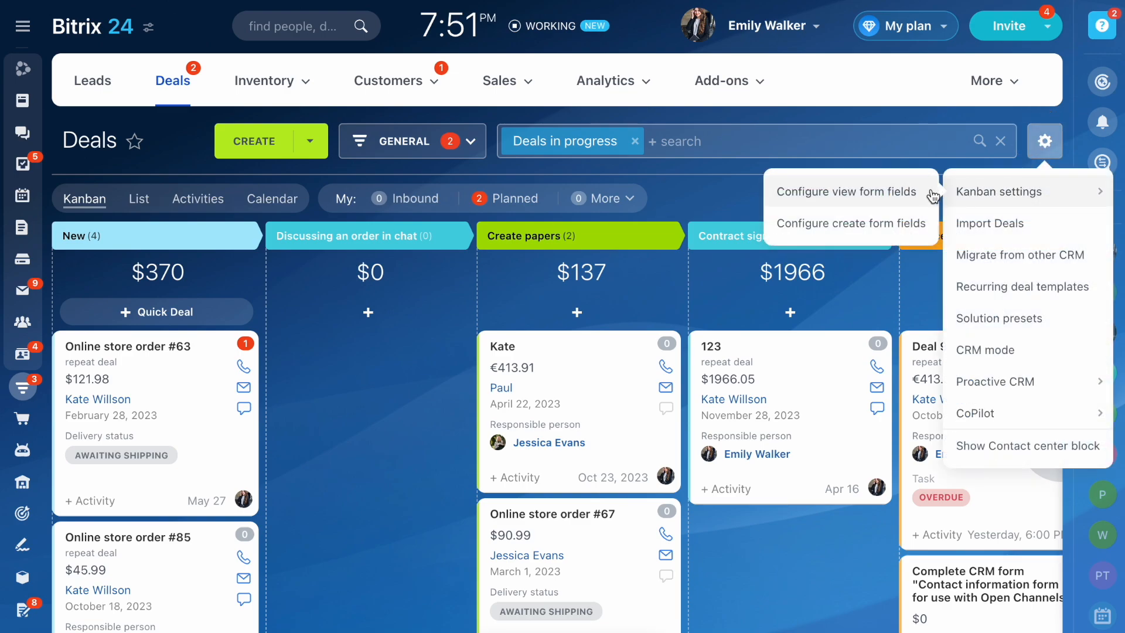
pyautogui.click(849, 223)
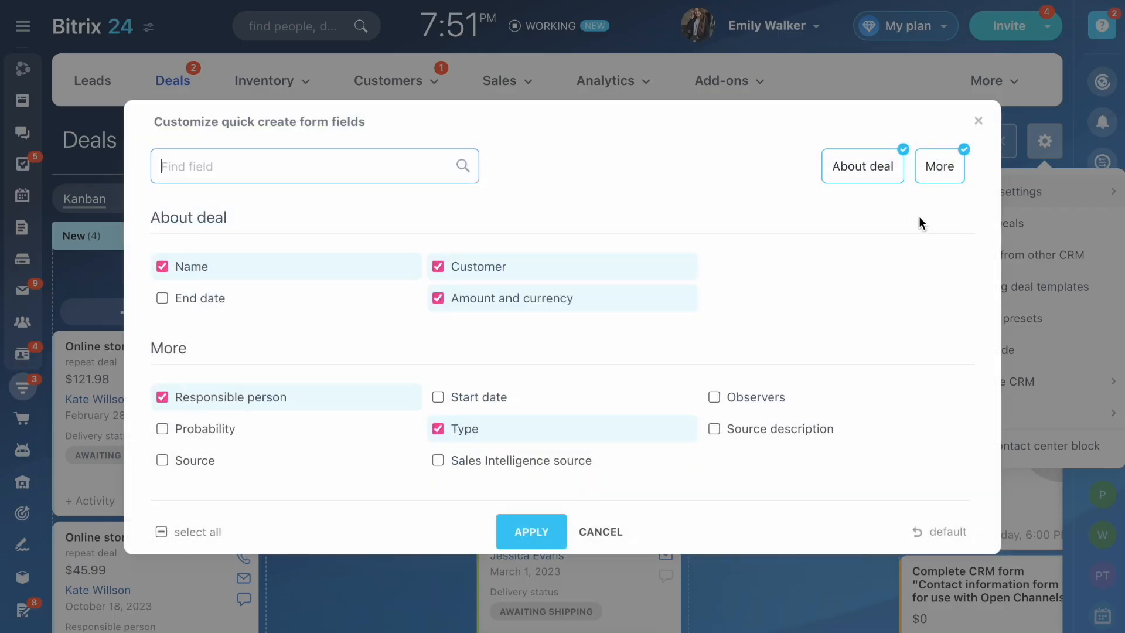
pyautogui.moveTo(412, 440)
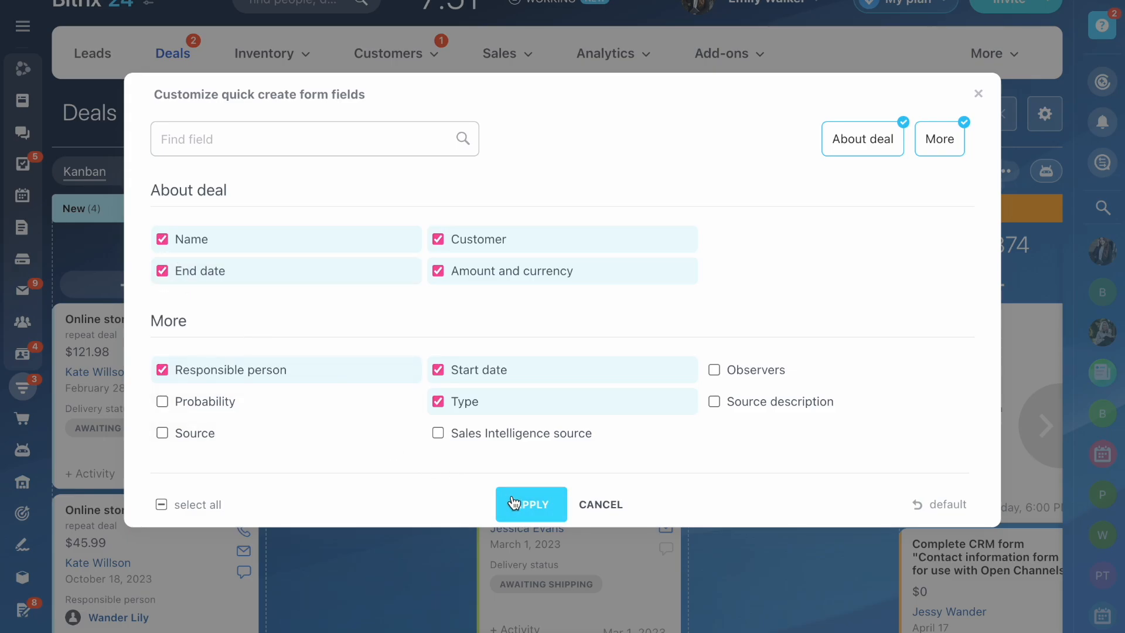
pyautogui.click(531, 504)
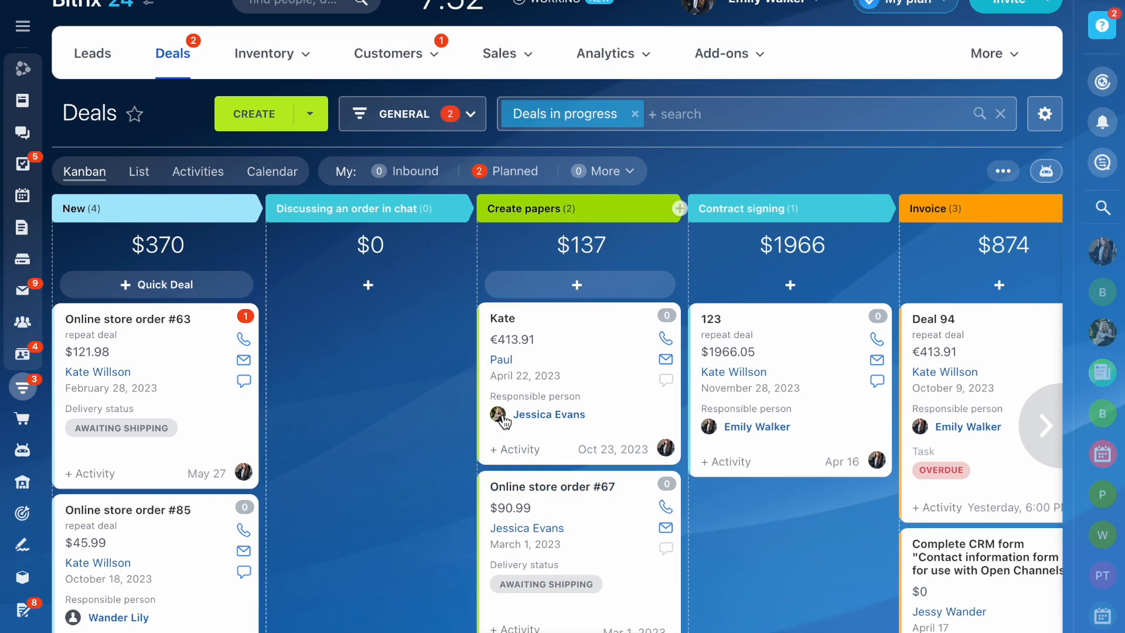
pyautogui.moveTo(489, 381)
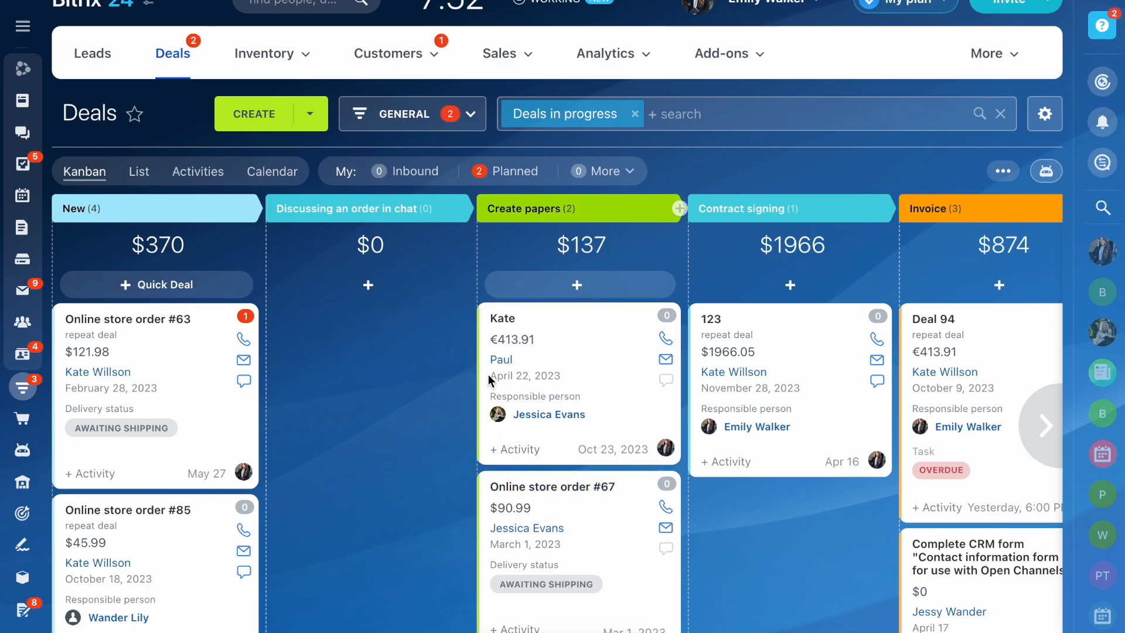
# - Quick-create and save a deal named 'New deal' under Discussing an order in chat
pyautogui.click(368, 285)
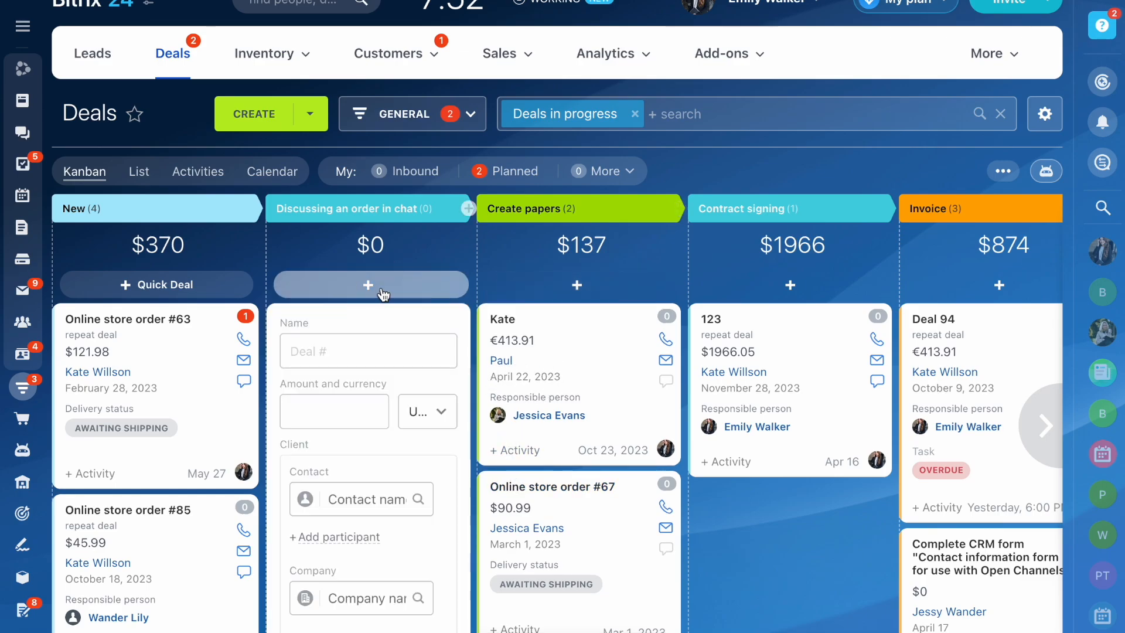
pyautogui.write('New d')
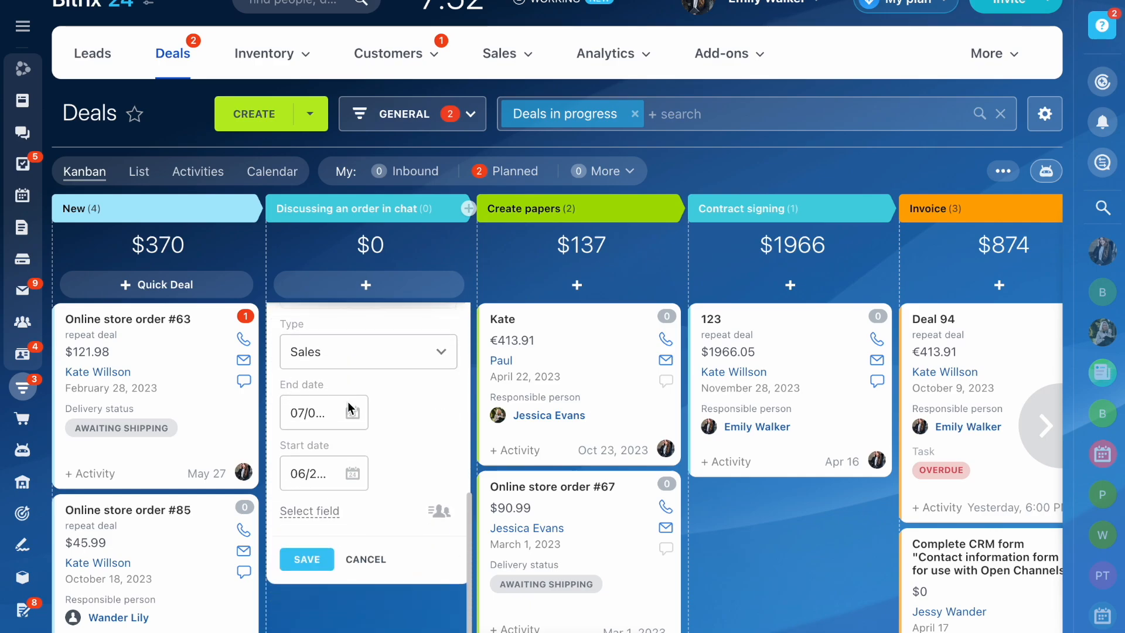
pyautogui.click(306, 559)
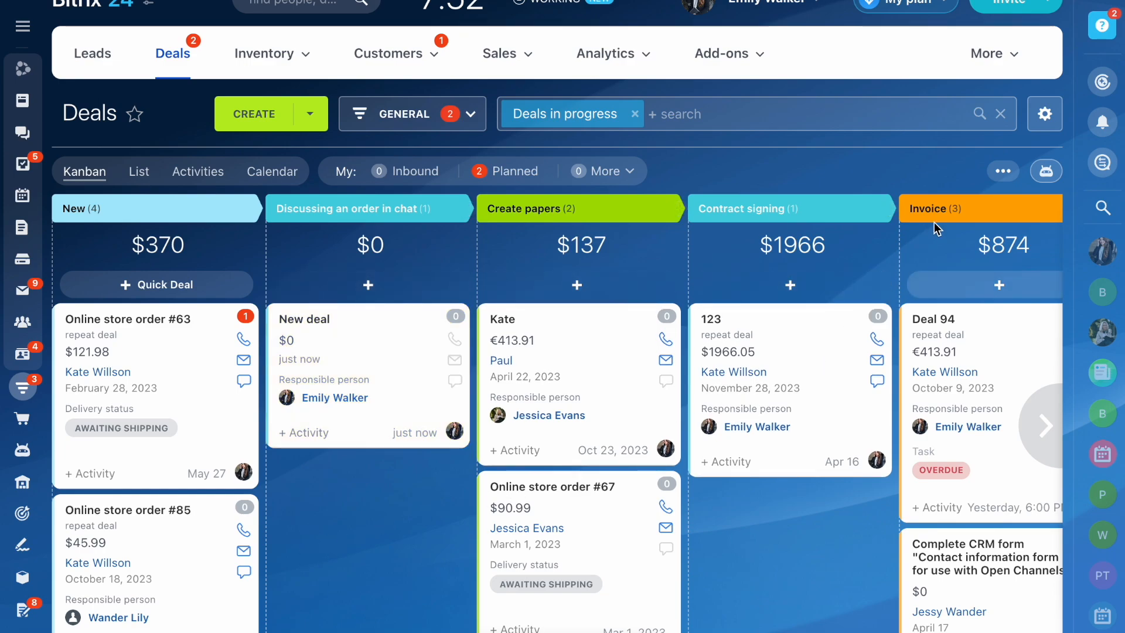
# - Tick Created on in the kanban view form field settings and apply
pyautogui.click(1044, 113)
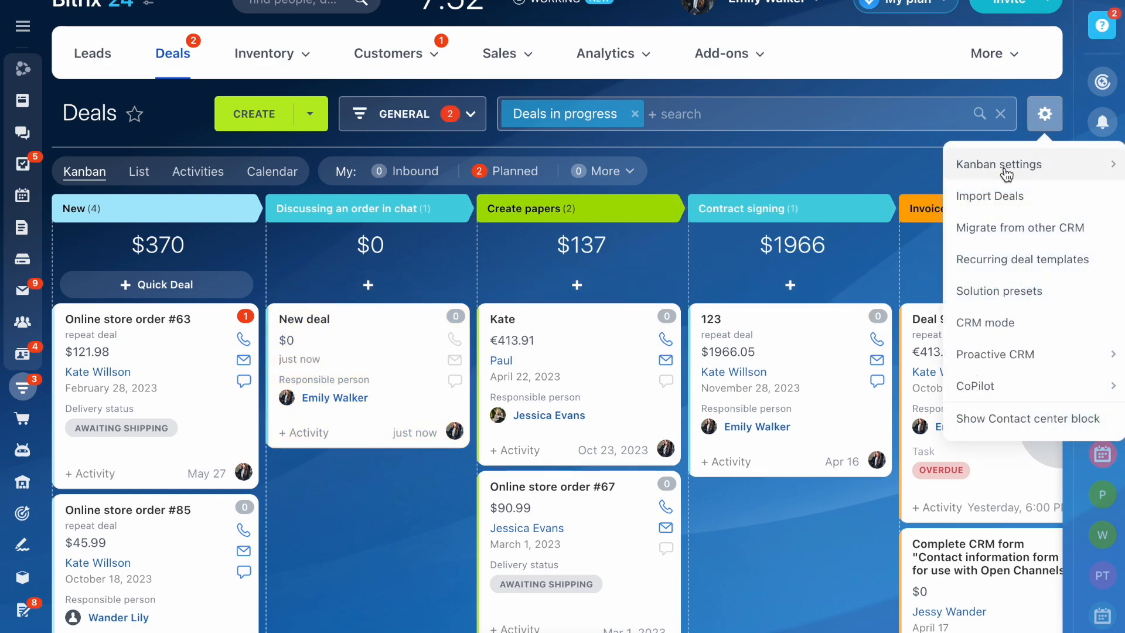
pyautogui.click(999, 164)
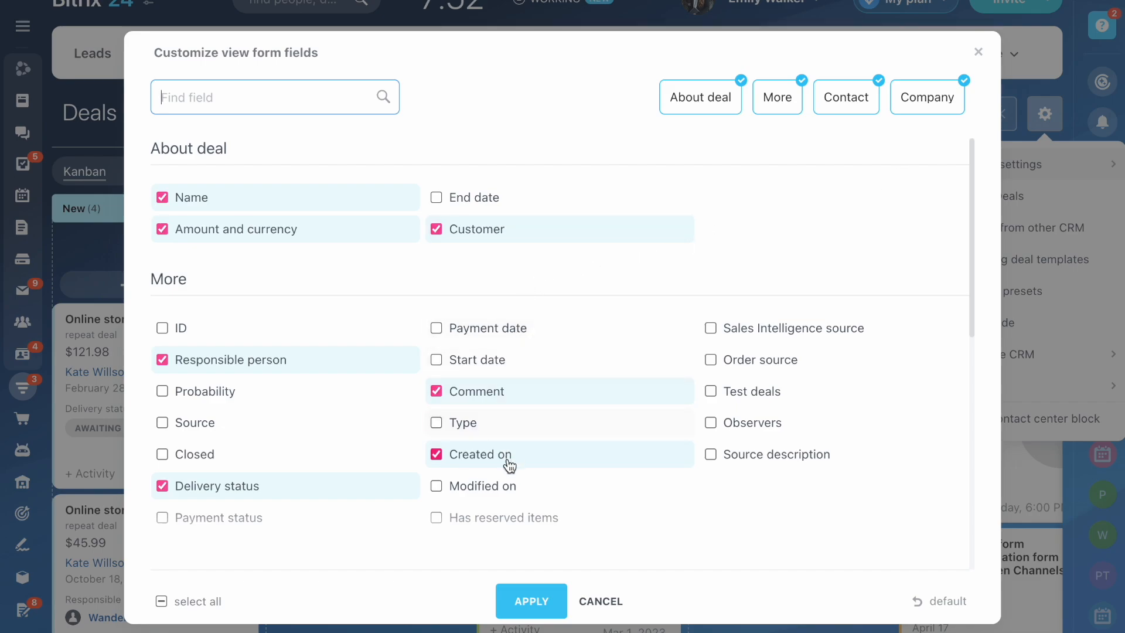
pyautogui.scroll(-3)
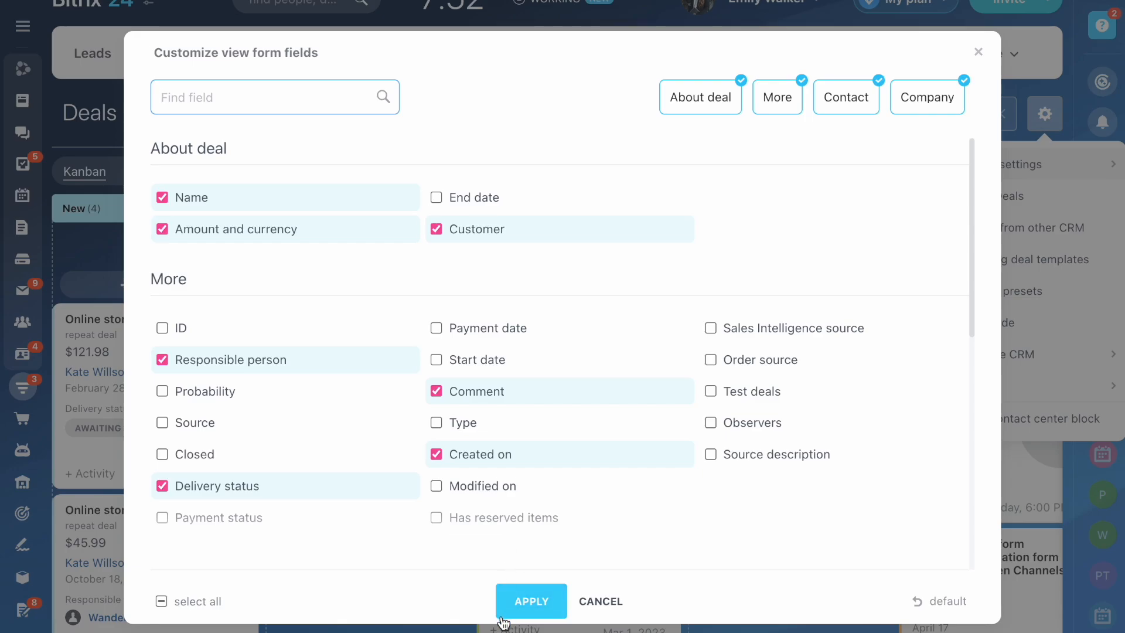
pyautogui.click(531, 600)
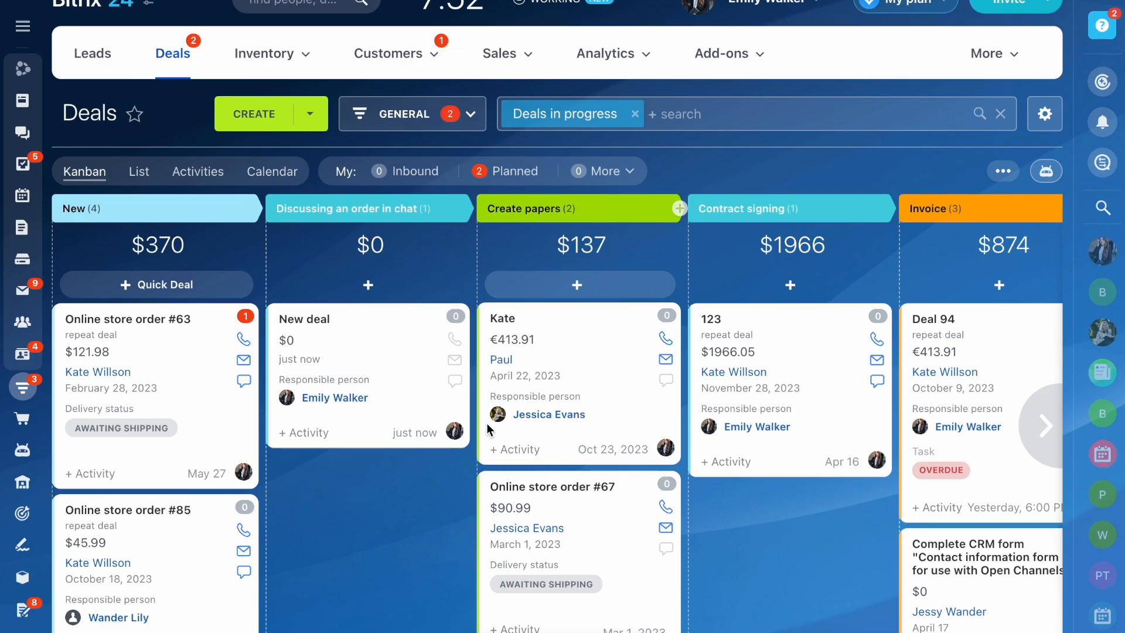
pyautogui.moveTo(186, 348)
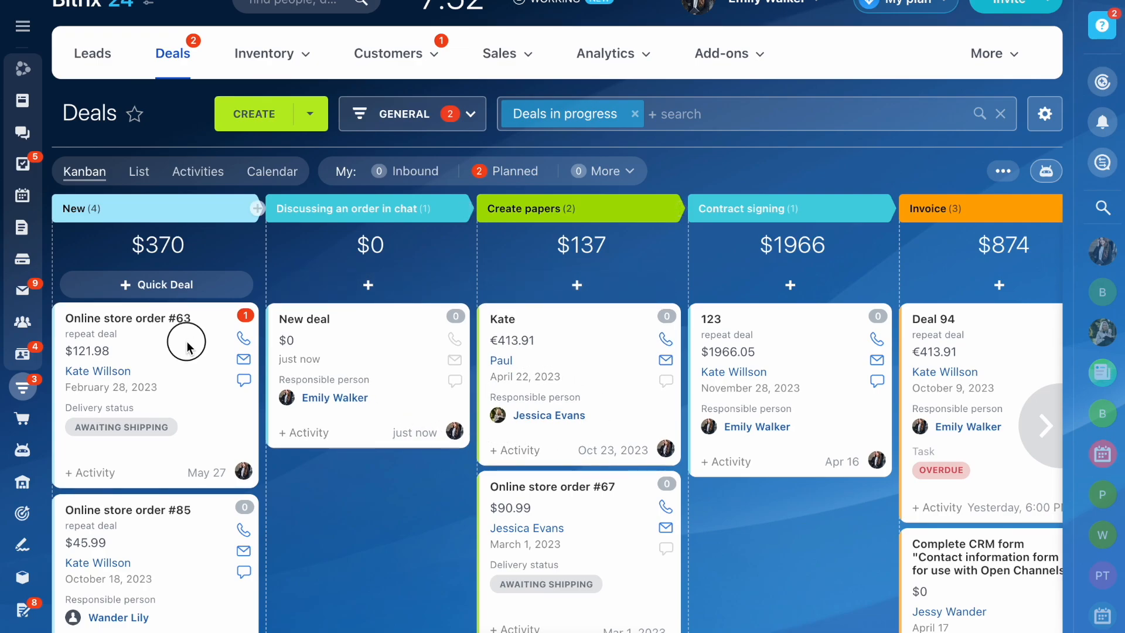
# - Drag Online store order #63 from New to Discussing an order in chat
pyautogui.moveTo(186, 341); pyautogui.dragTo(298, 317)
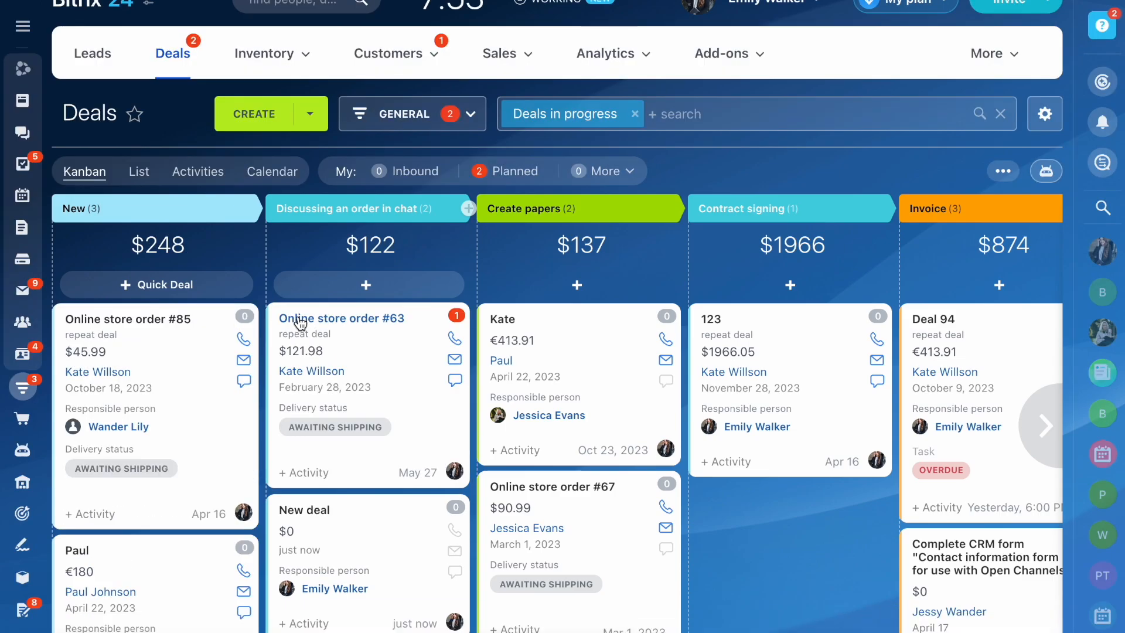
pyautogui.moveTo(438, 330)
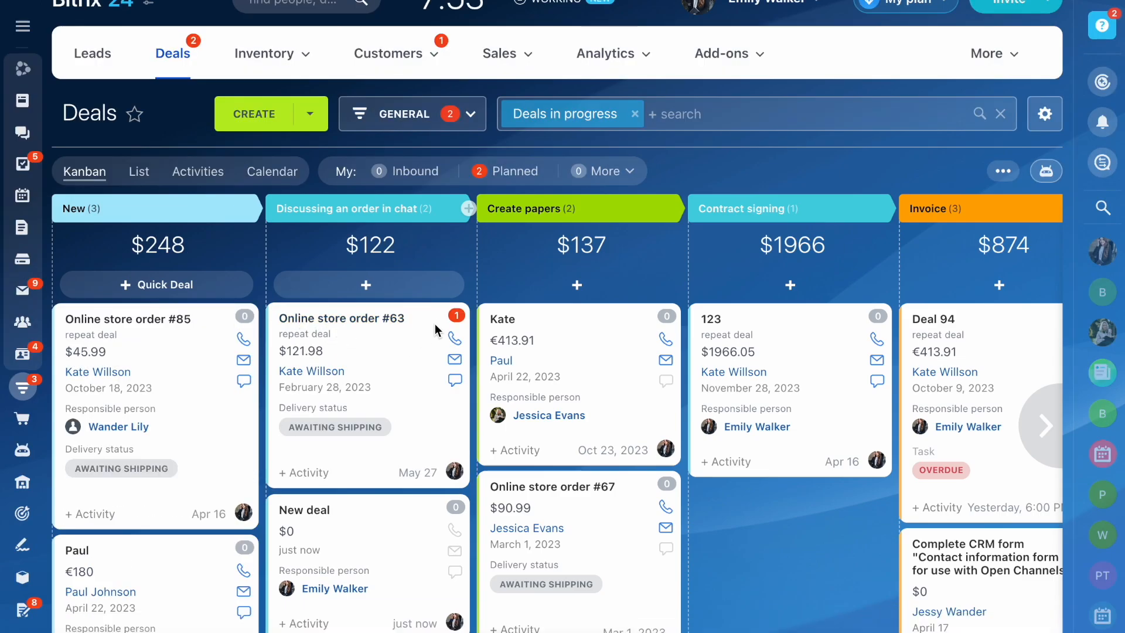
pyautogui.moveTo(456, 315)
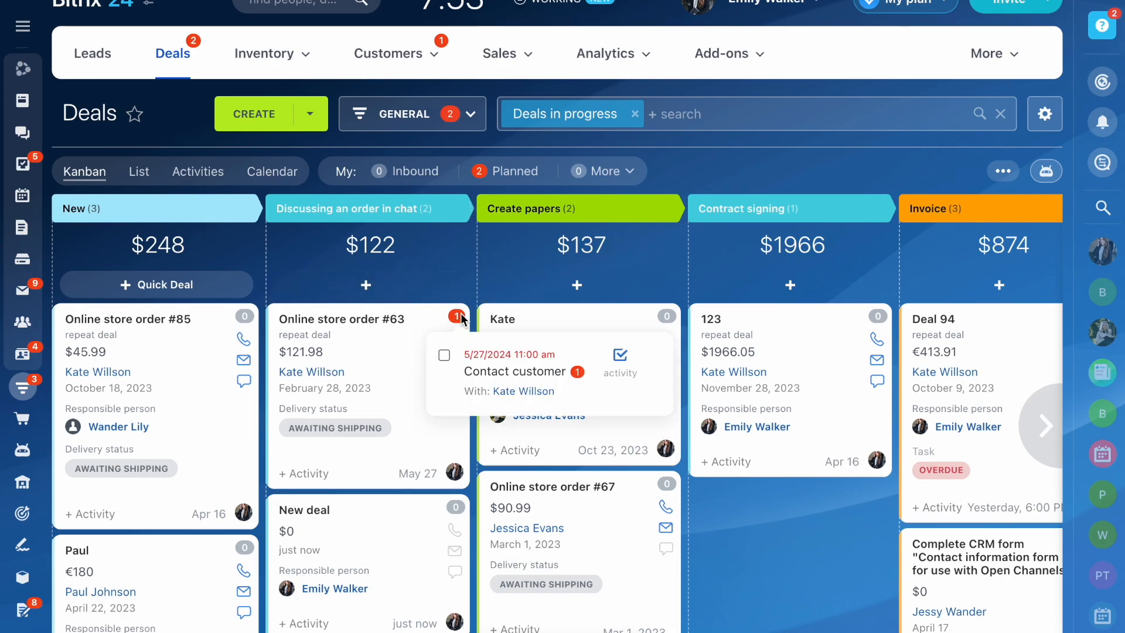